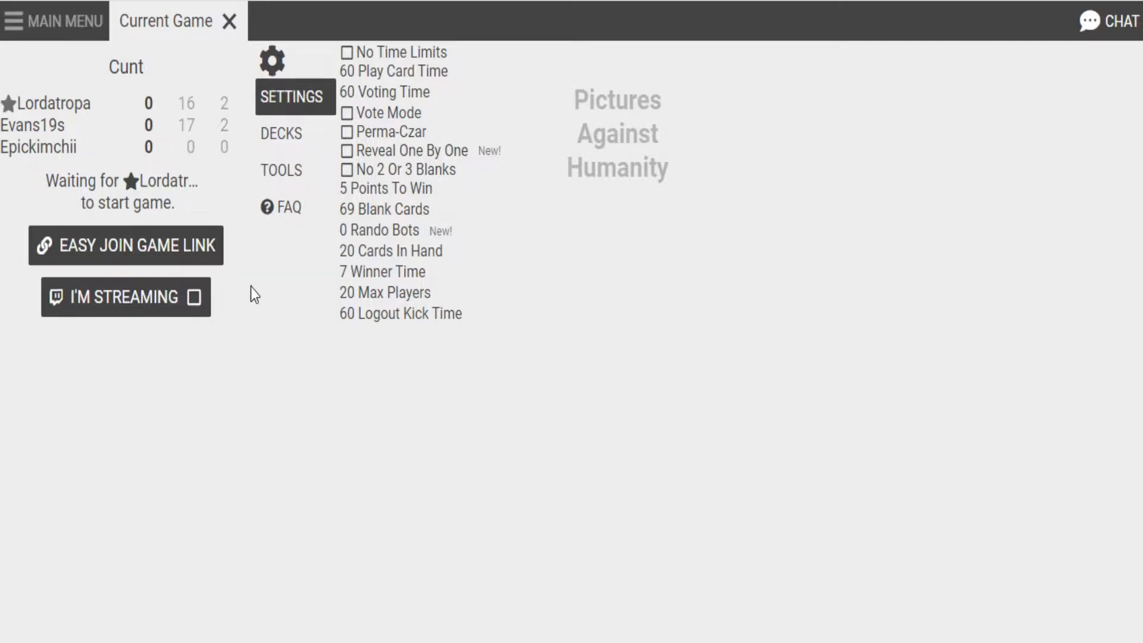
mouse_move(641, 328)
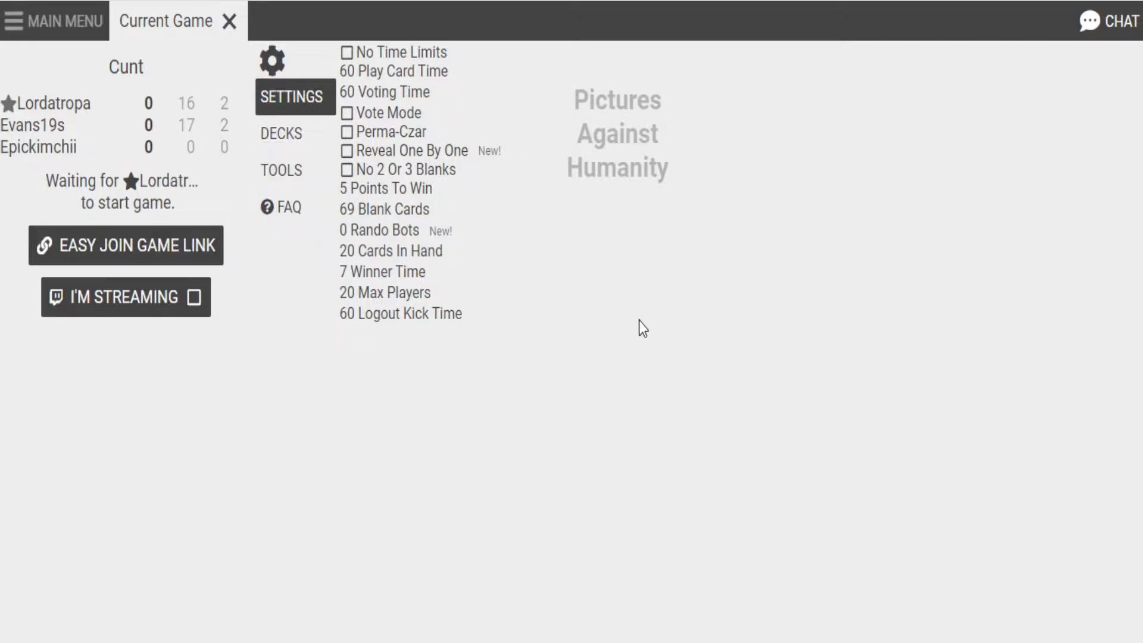
mouse_move(780, 307)
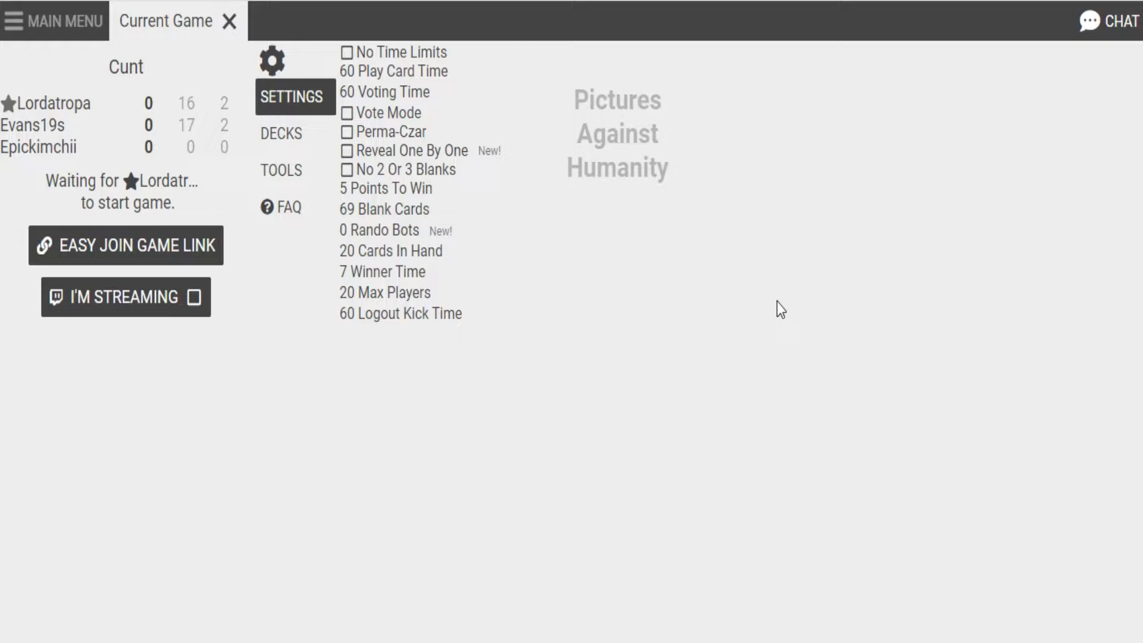
mouse_move(866, 297)
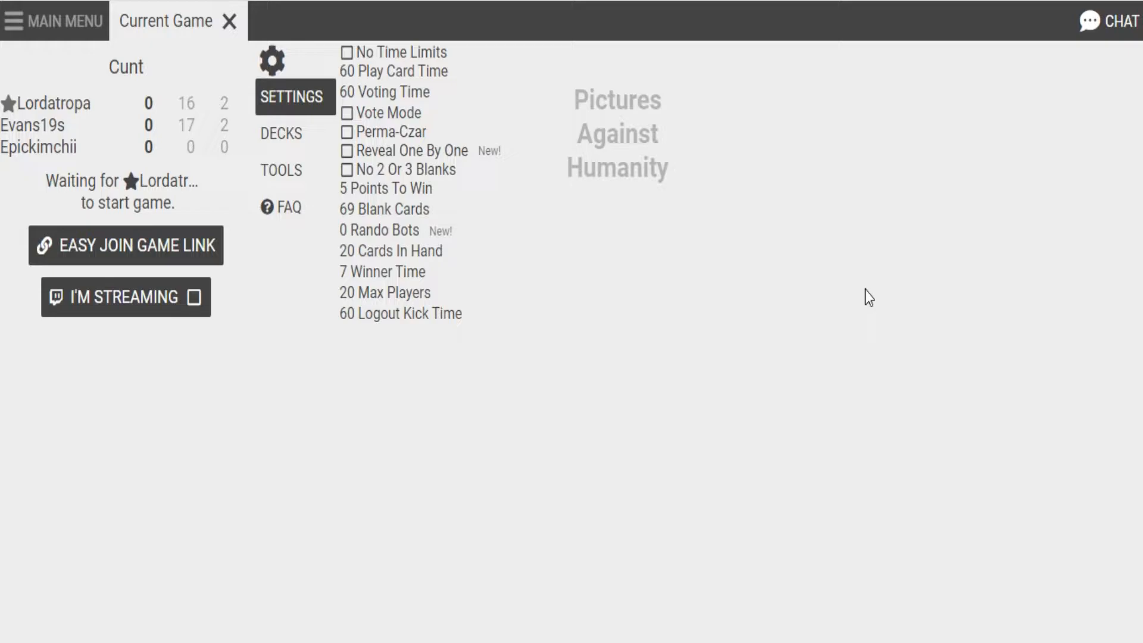
mouse_move(878, 324)
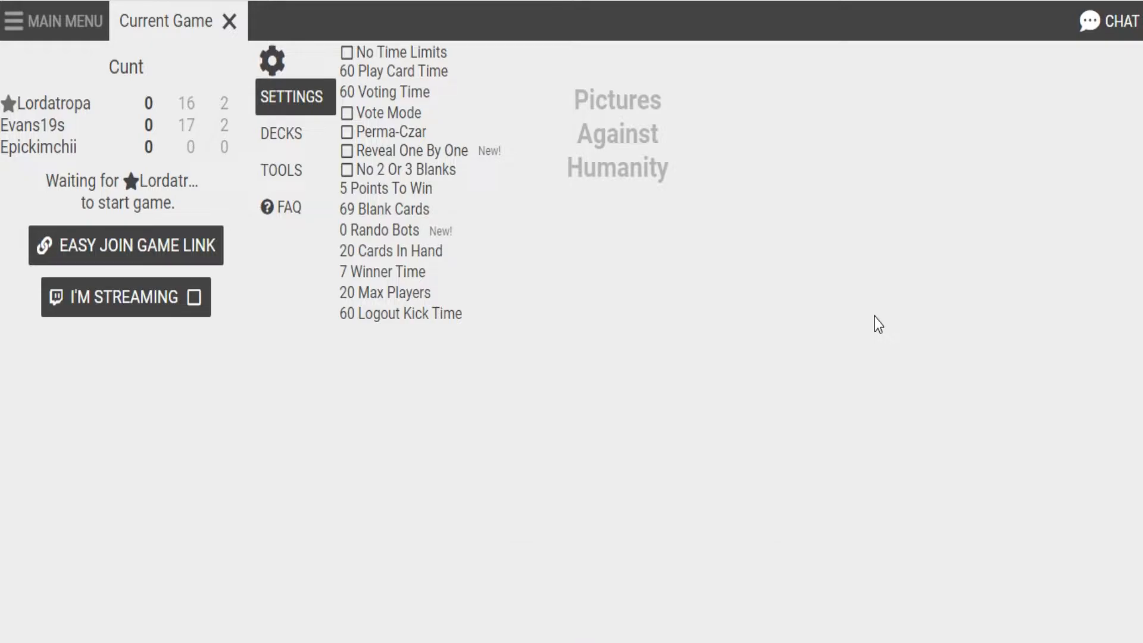
mouse_move(868, 365)
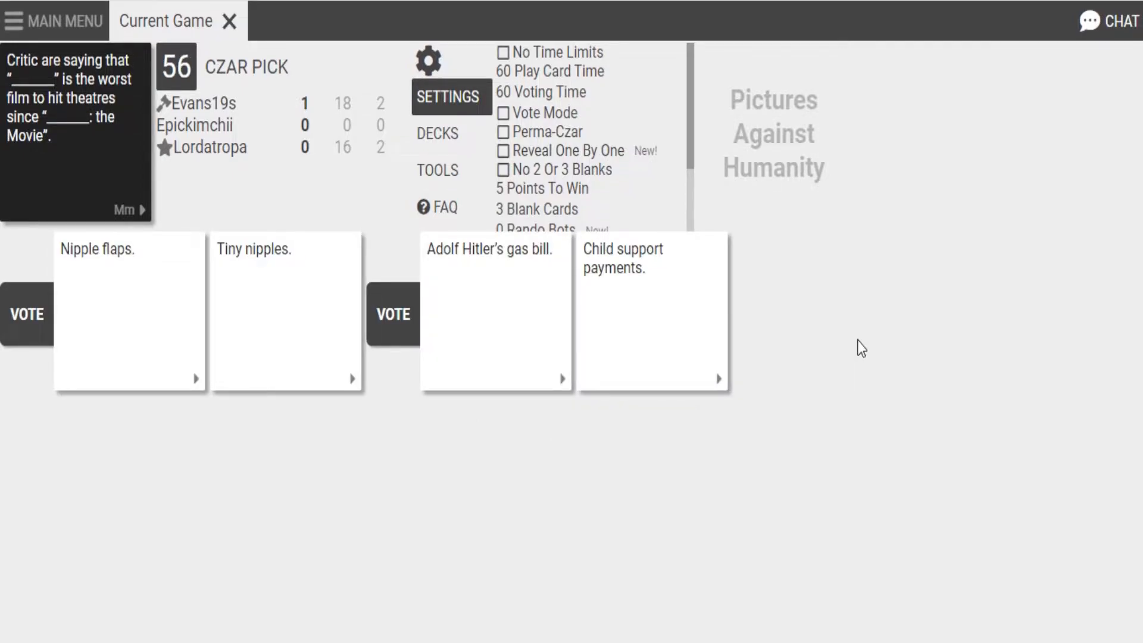
mouse_move(851, 346)
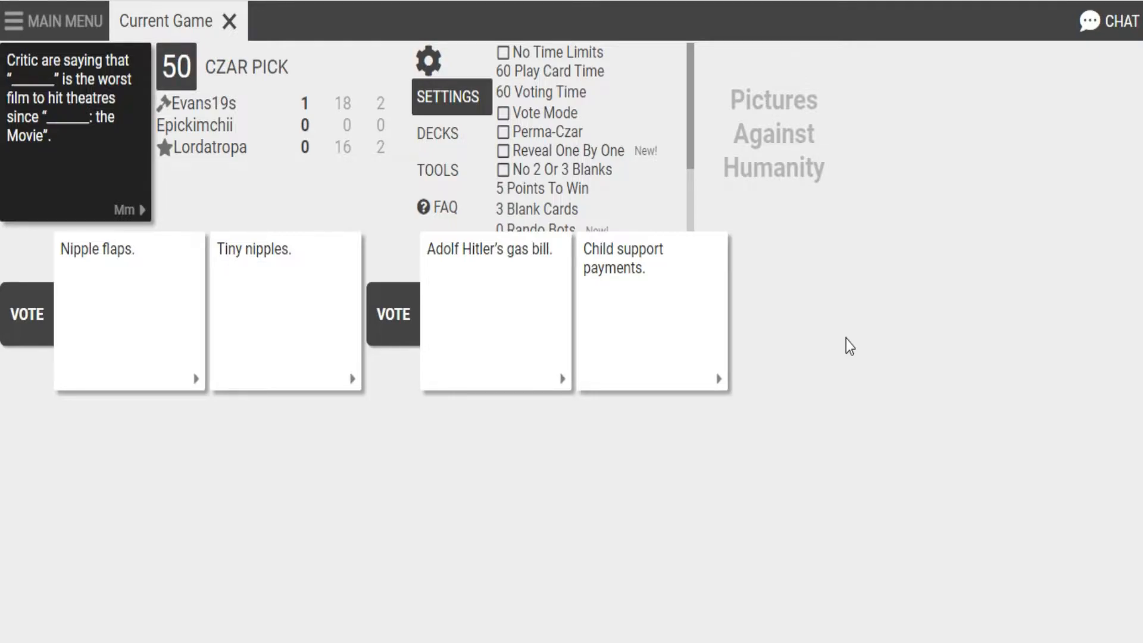
mouse_move(776, 622)
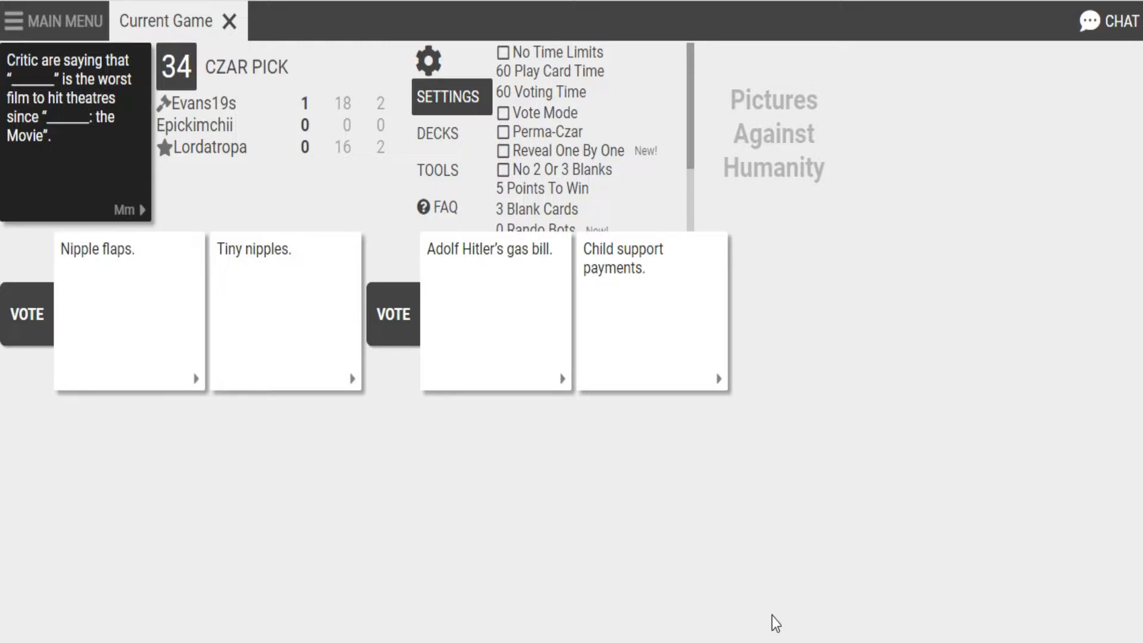
Review the two answer pairs for the film-critic prompt while awaiting the czar's pick
click(392, 314)
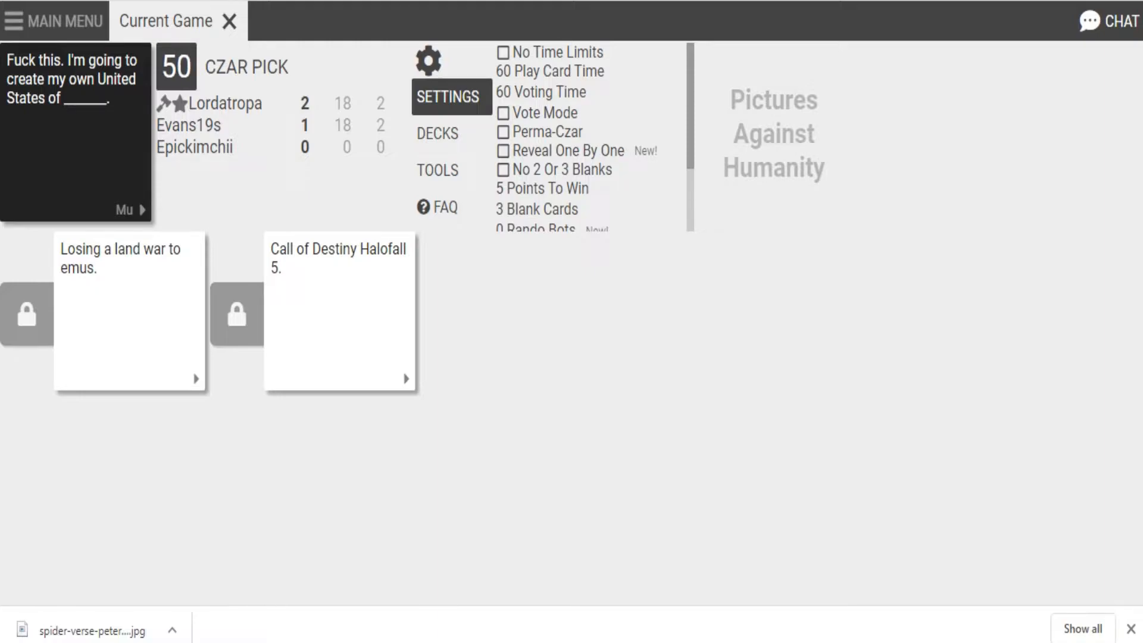
Wait through the United States round while Lordatropa judges the locked answer cards
right_click(22, 625)
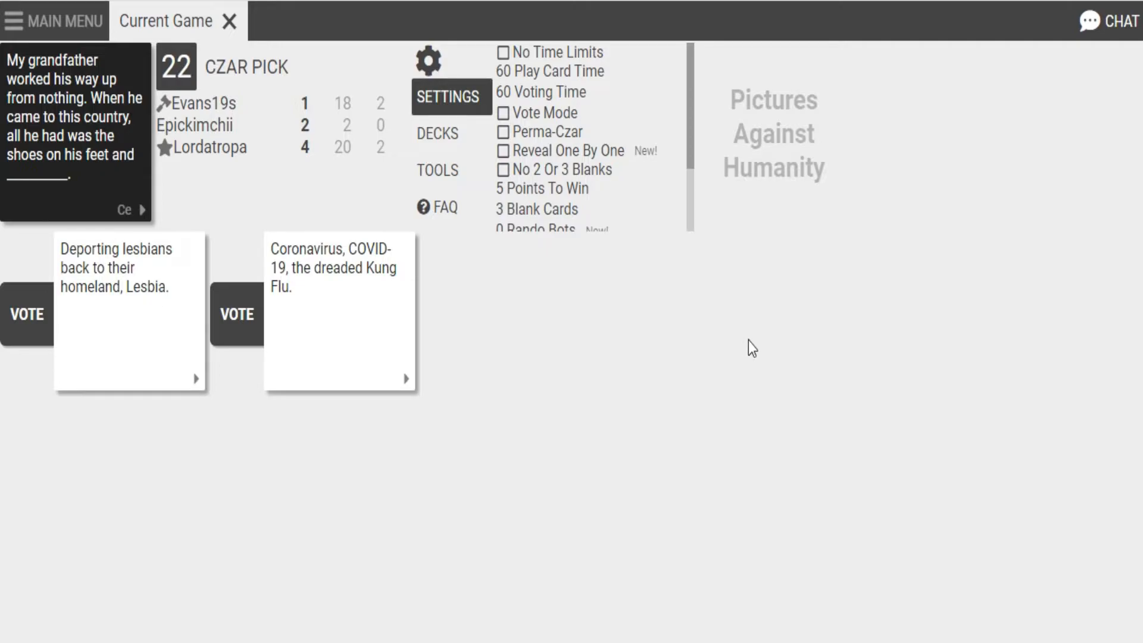
mouse_move(443, 473)
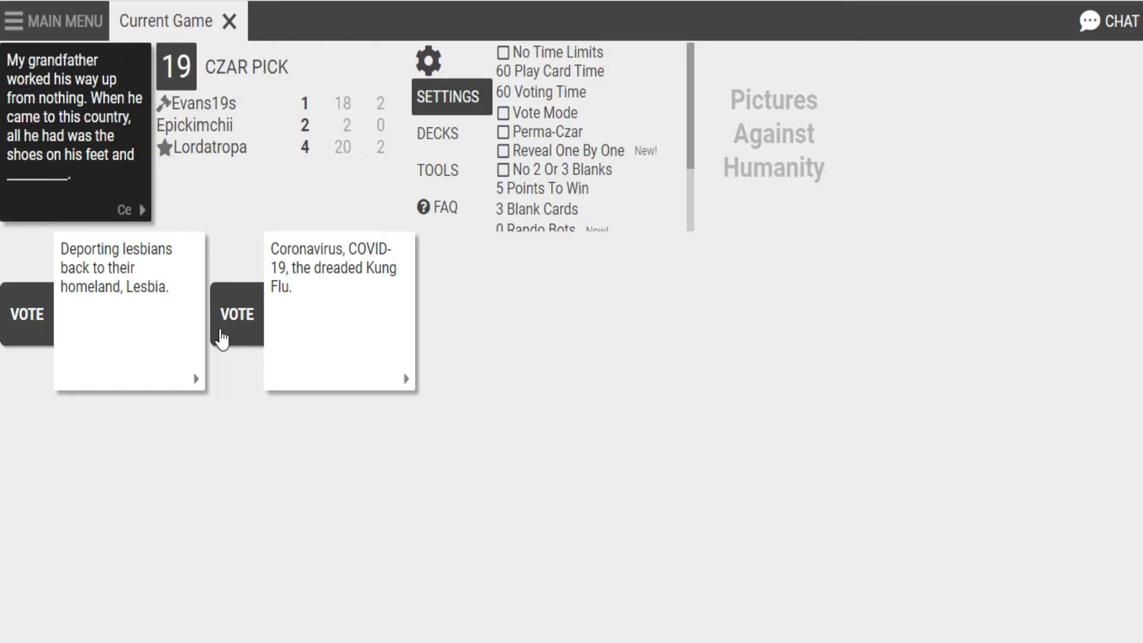
Vote for 'Coronavirus, COVID-19, the dreaded Kung Flu.' as best answer to the grandfather prompt
click(235, 314)
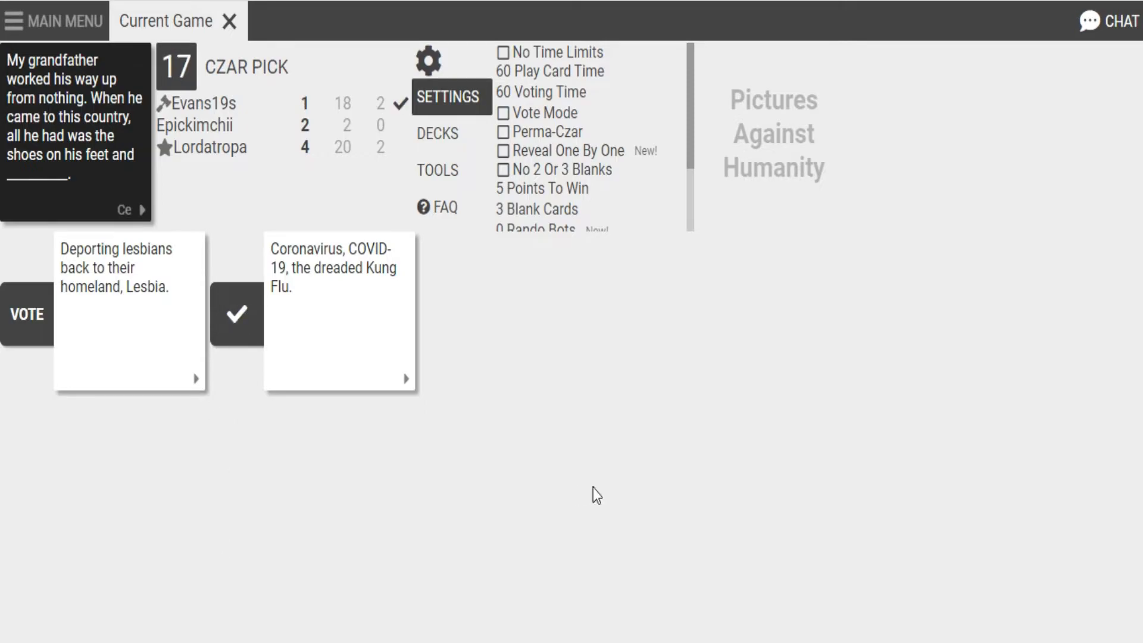
click(236, 315)
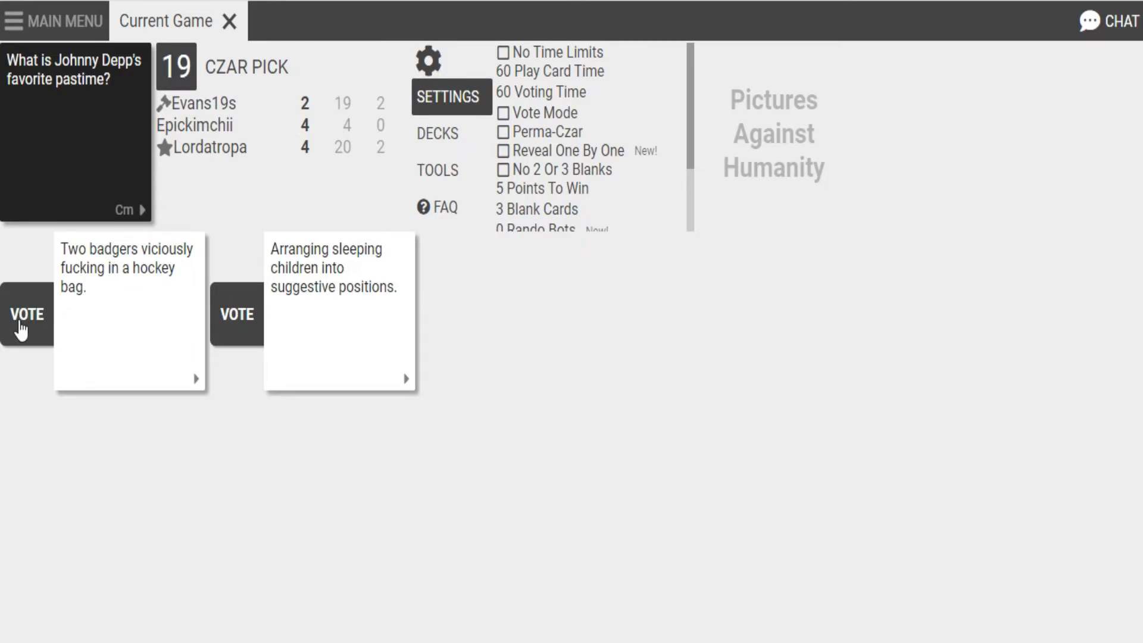
Vote for the 'Two badgers viciously…' card as Johnny Depp's favorite pastime
click(26, 315)
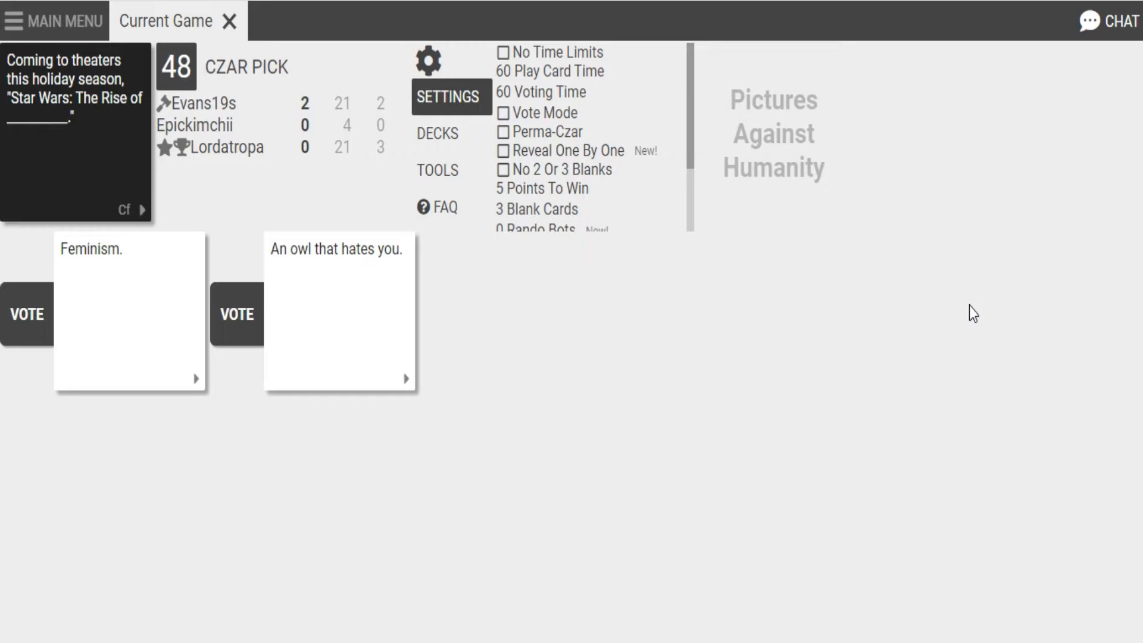
mouse_move(826, 302)
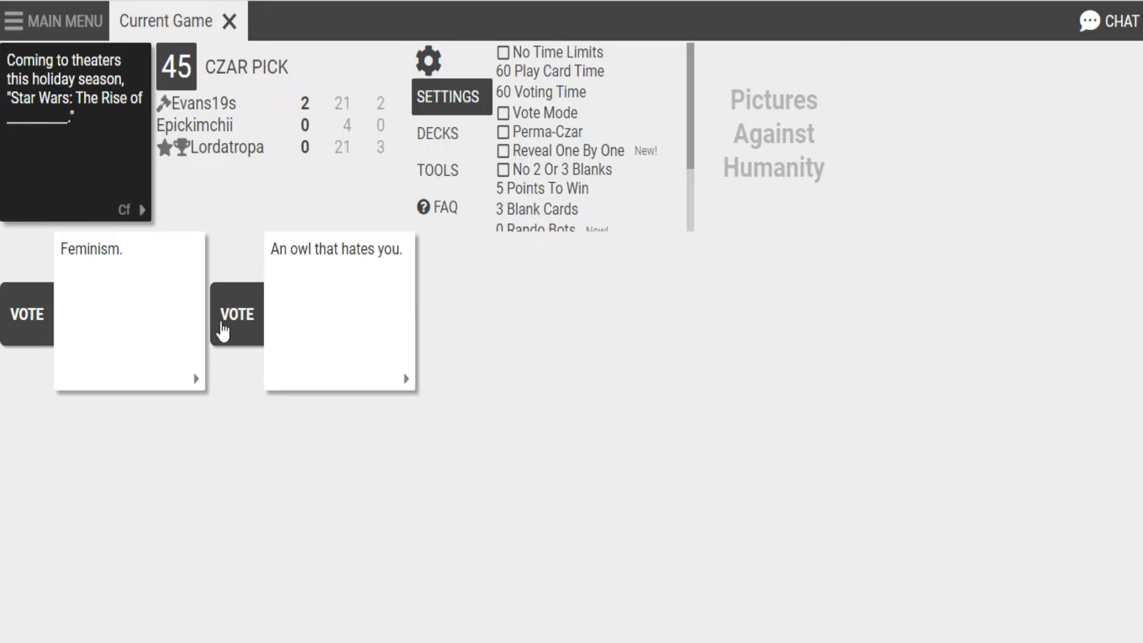
Vote for 'An owl that hates you.' as best answer to the Star Wars prompt
click(236, 314)
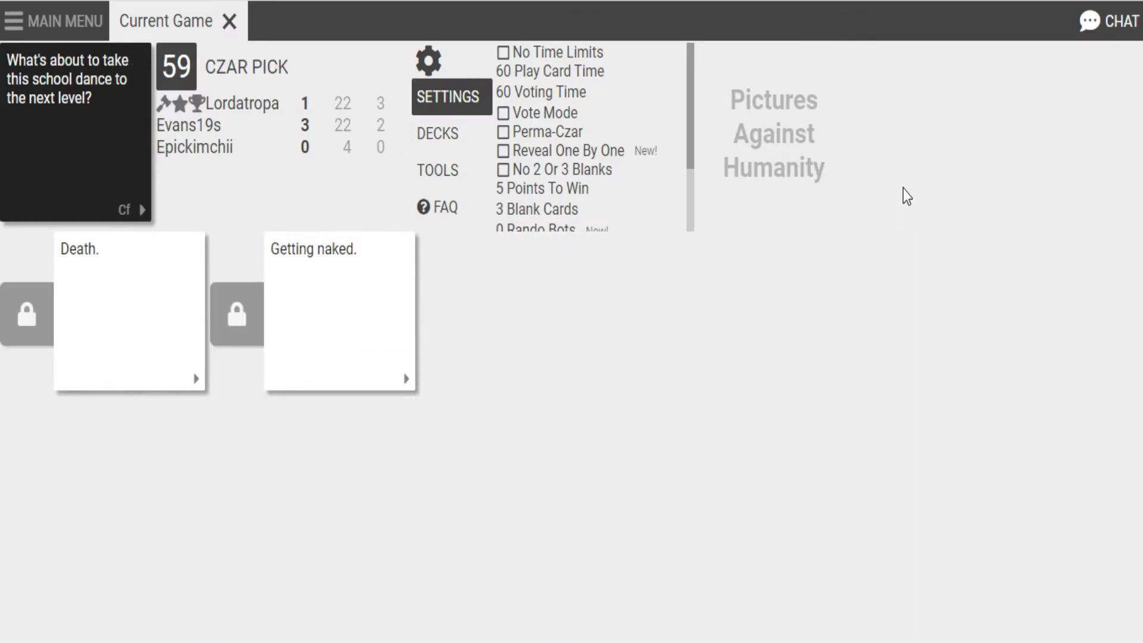
mouse_move(916, 288)
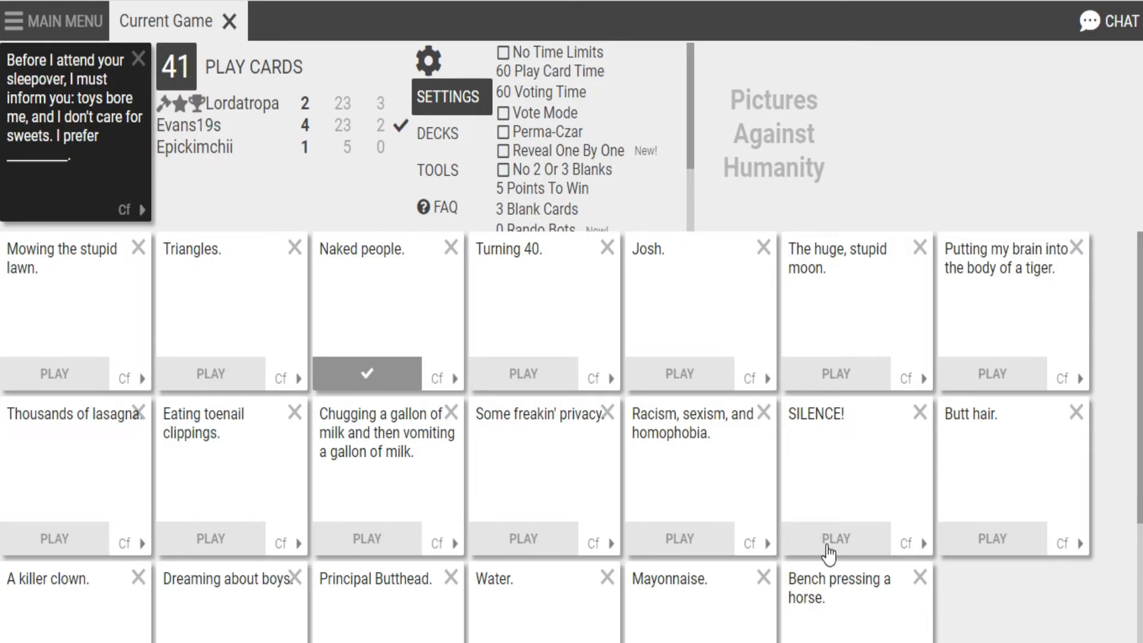
Play 'SILENCE!' for the sleepover prompt, replacing the chosen 'Naked people.' card
click(835, 538)
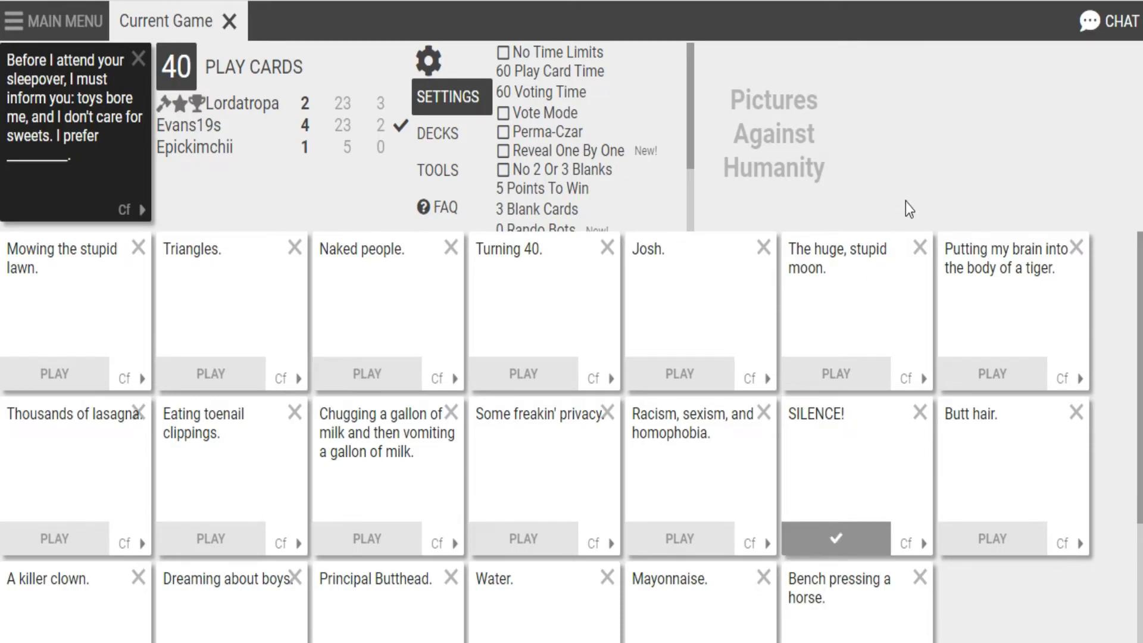
click(836, 538)
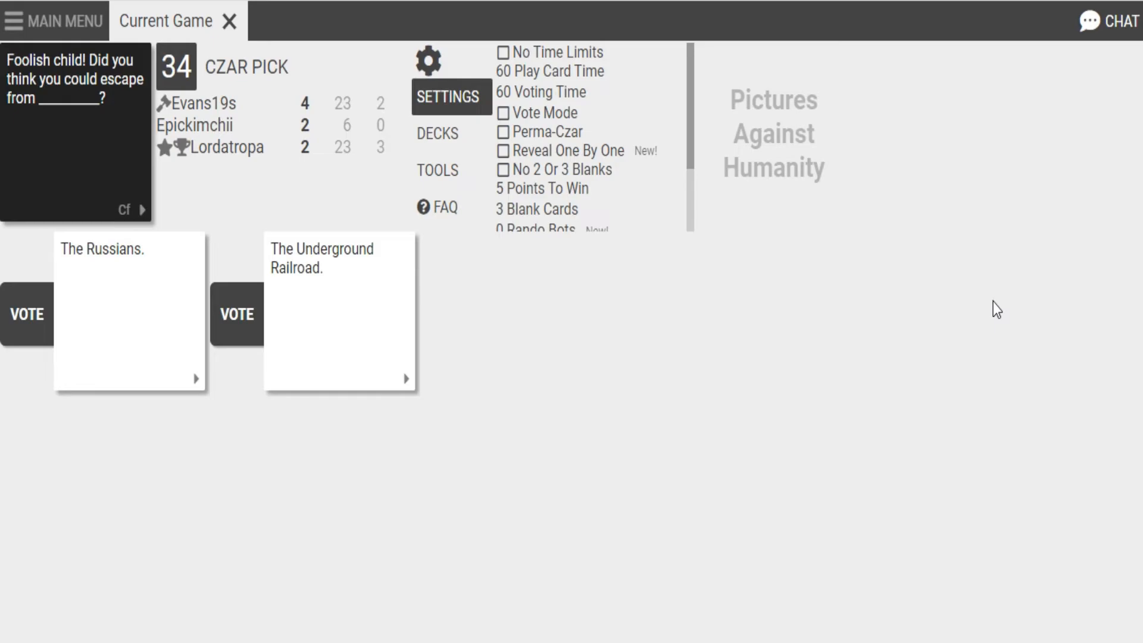
mouse_move(778, 414)
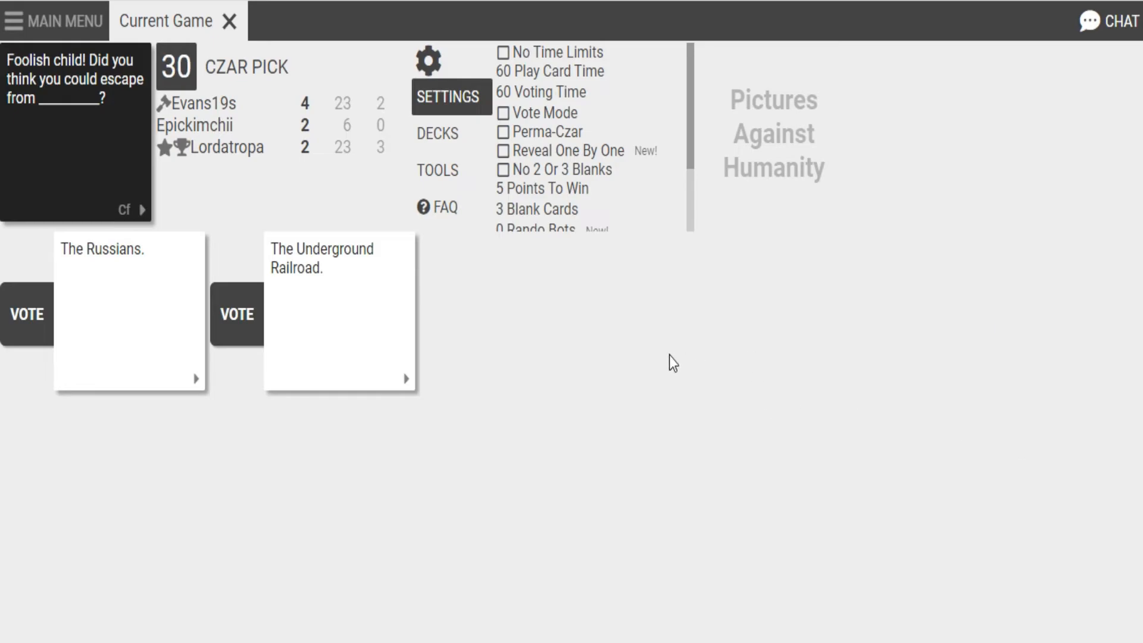
mouse_move(768, 447)
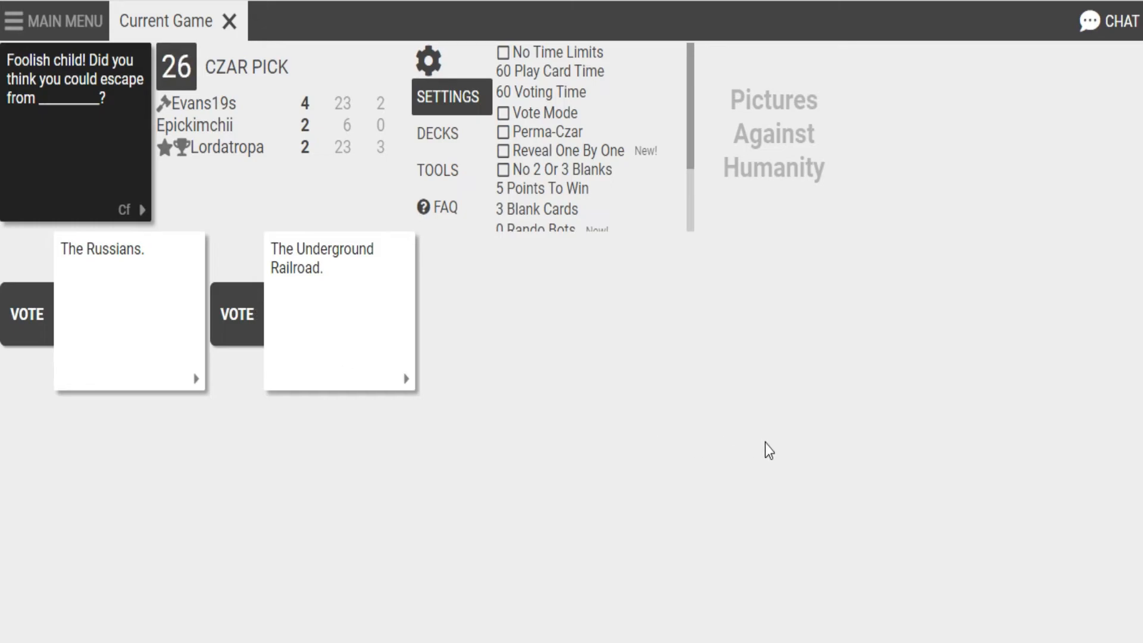
mouse_move(837, 520)
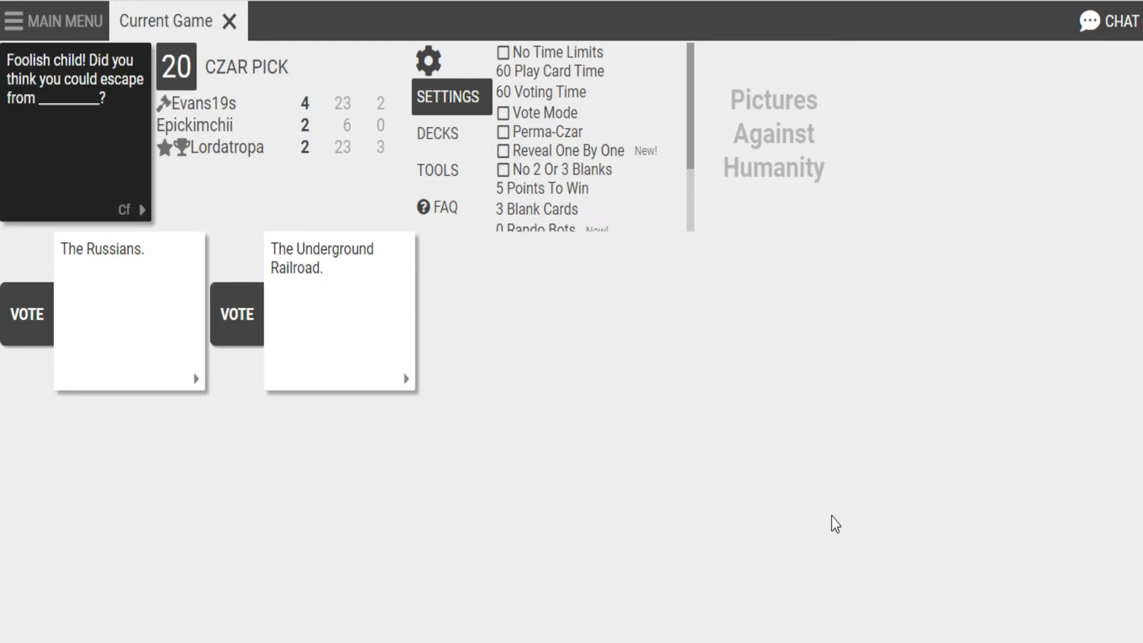
mouse_move(397, 460)
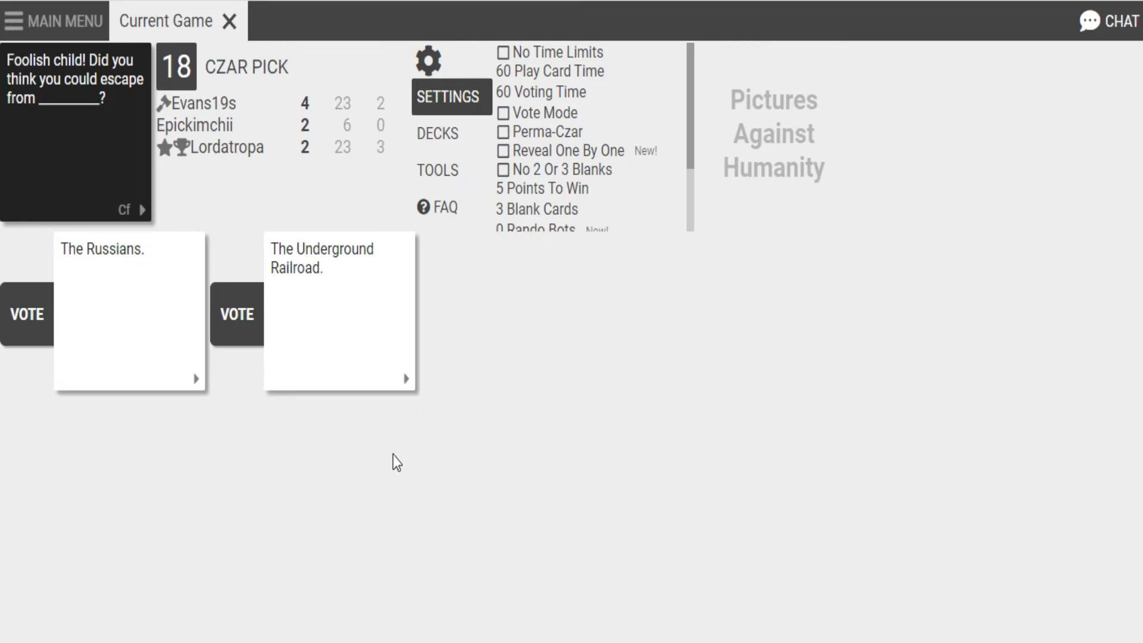
Vote for 'The Underground Railroad.' as best answer to the escape prompt
click(235, 315)
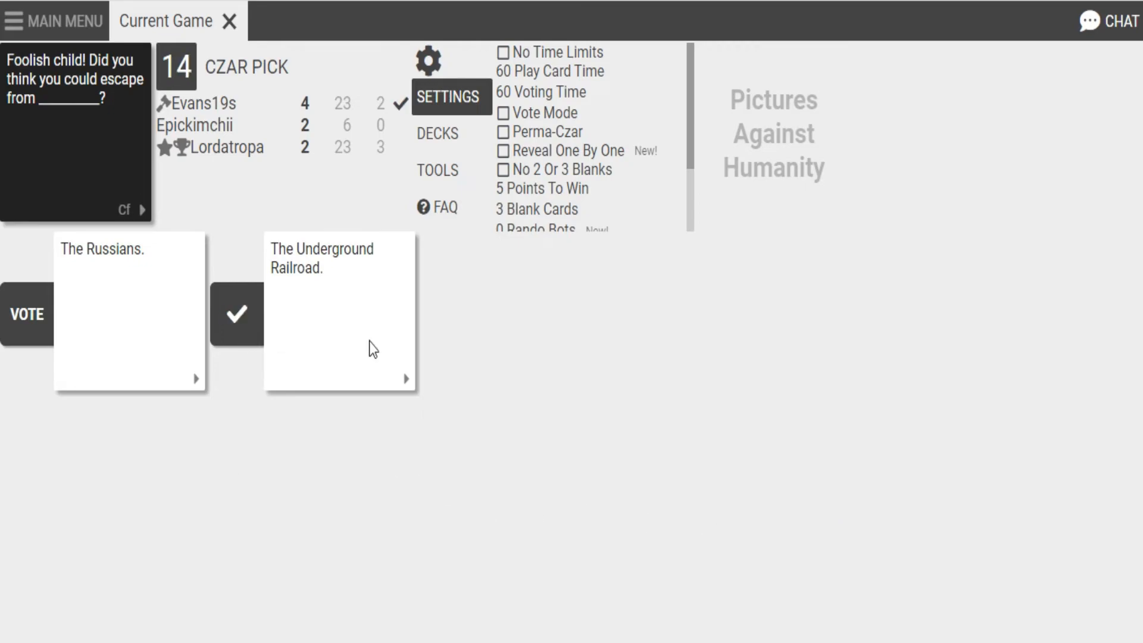
click(236, 315)
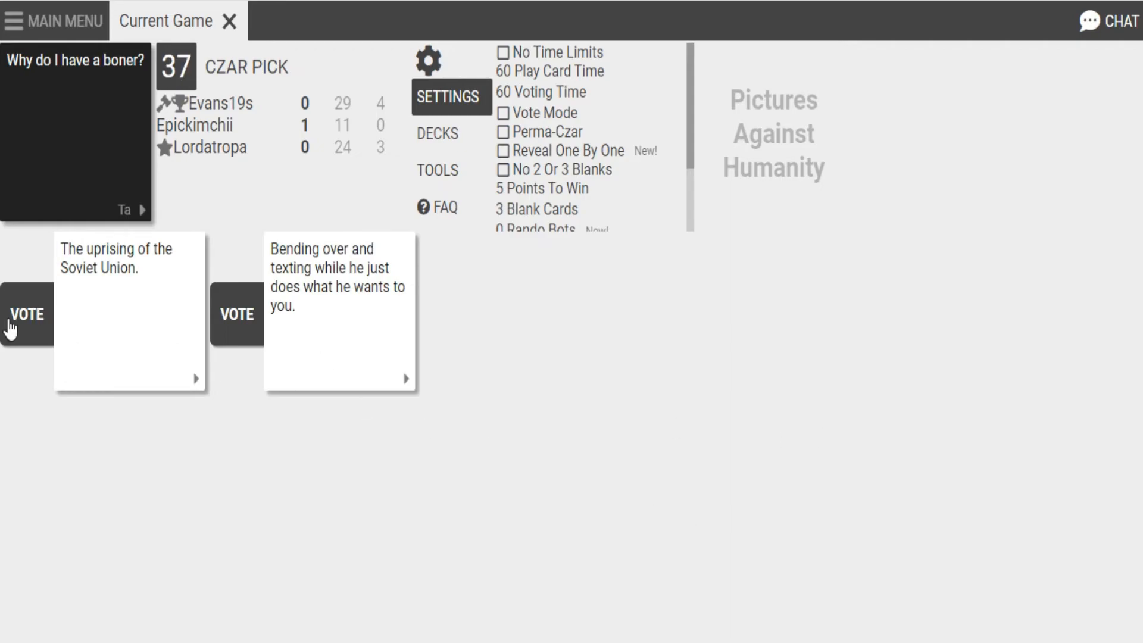
Vote for 'The uprising of the Soviet Union.' as best answer to the current prompt
click(26, 314)
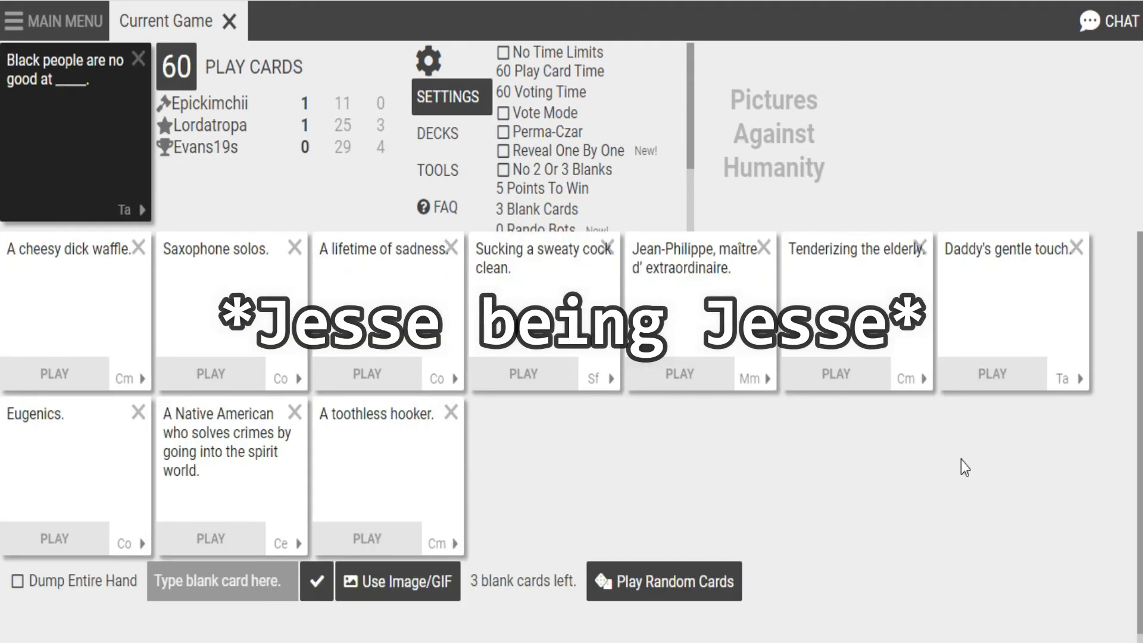
Play an answer card from the hand for the new round's prompt
click(991, 374)
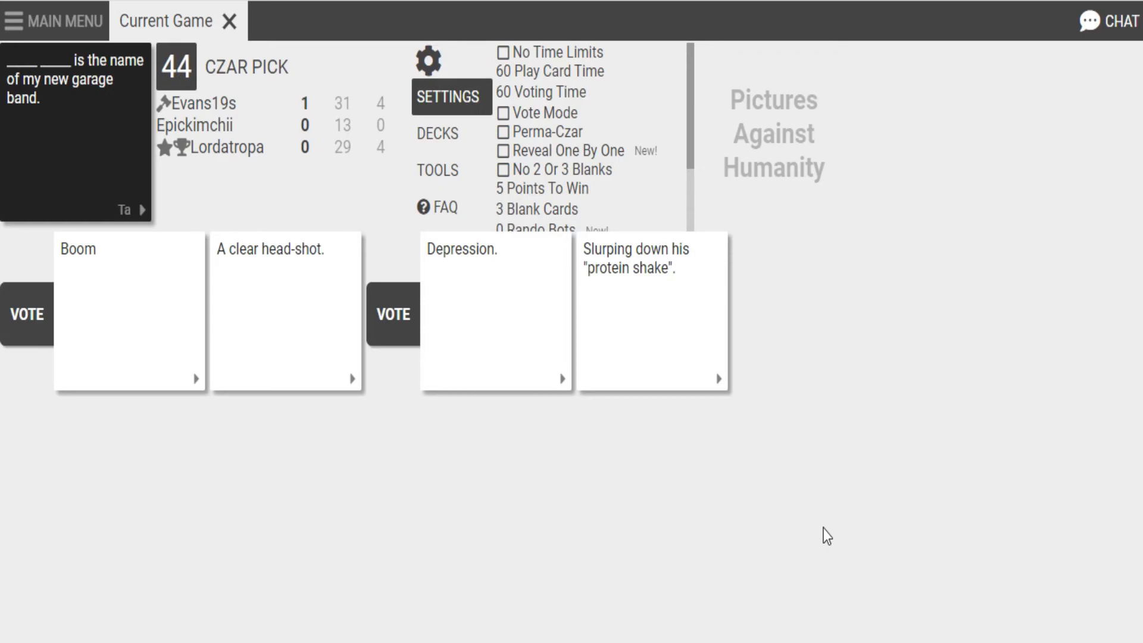
Vote for one of the two card pairings for the garage band name prompt
click(392, 314)
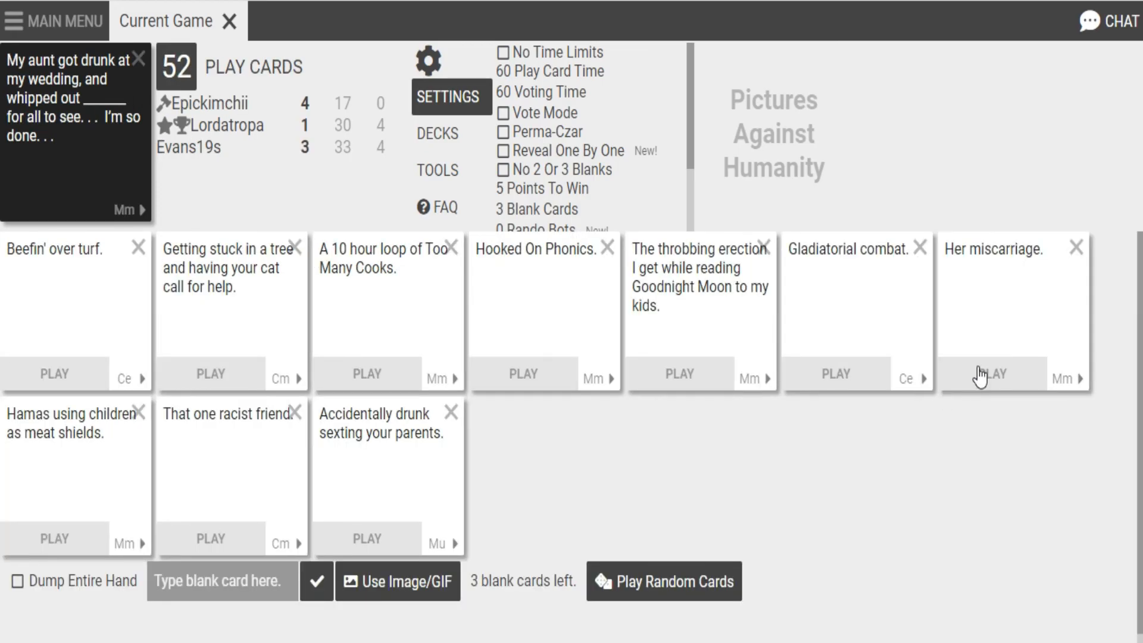
Submit the 'Her miscarriage.' card for the drunk-aunt-at-the-wedding prompt
click(991, 373)
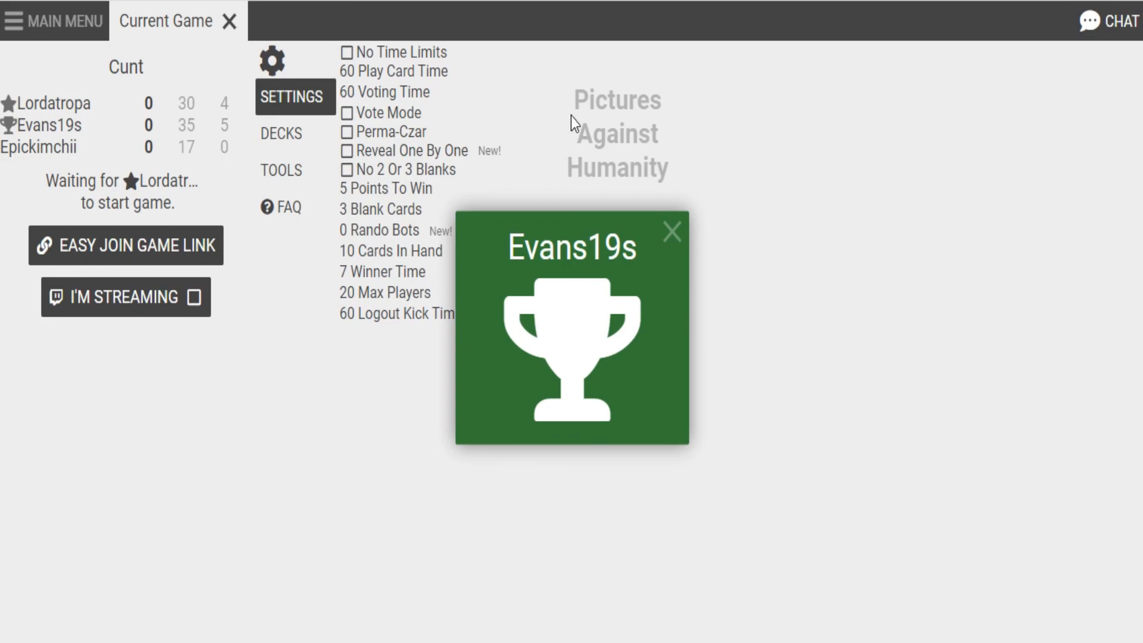
Dismiss the Evans19s winner trophy popup to return to the reset lobby
click(671, 231)
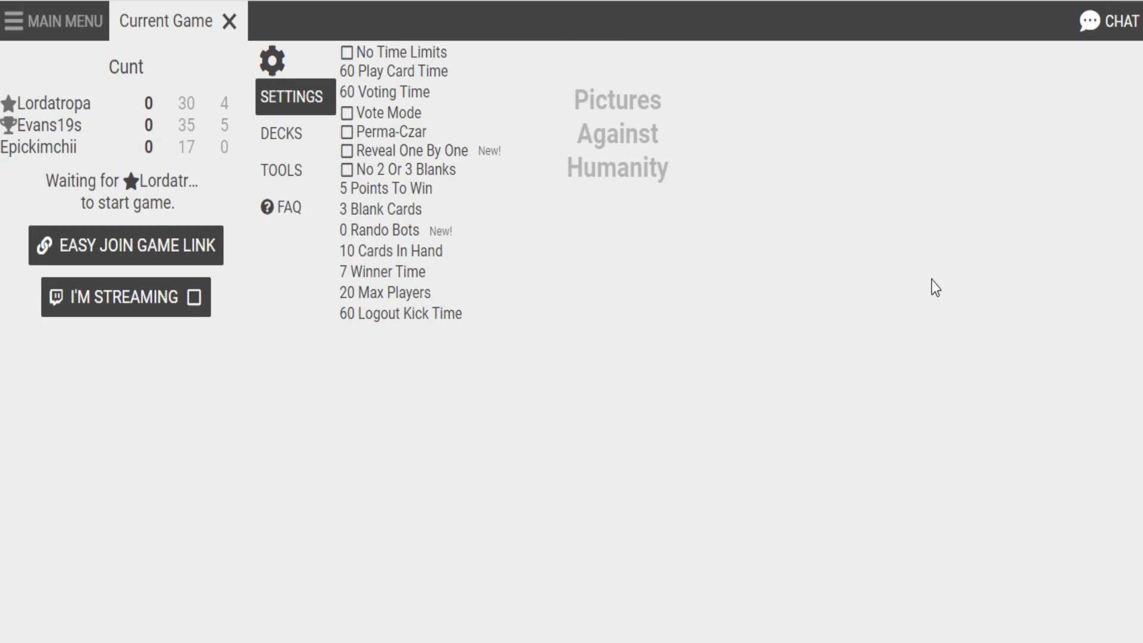
mouse_move(1024, 144)
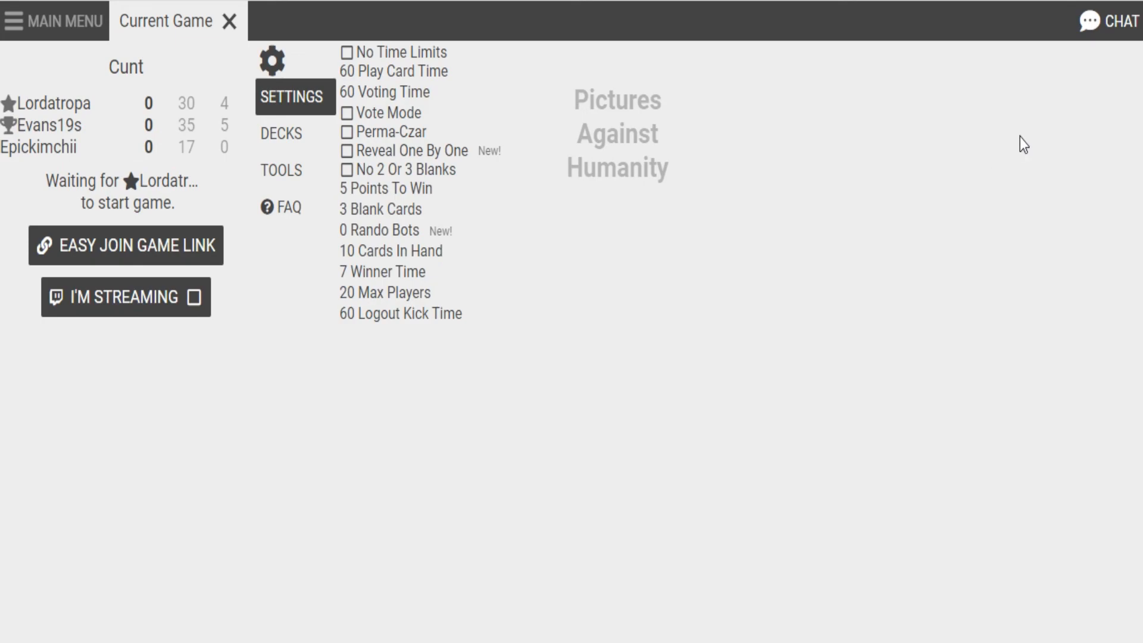
mouse_move(1072, 97)
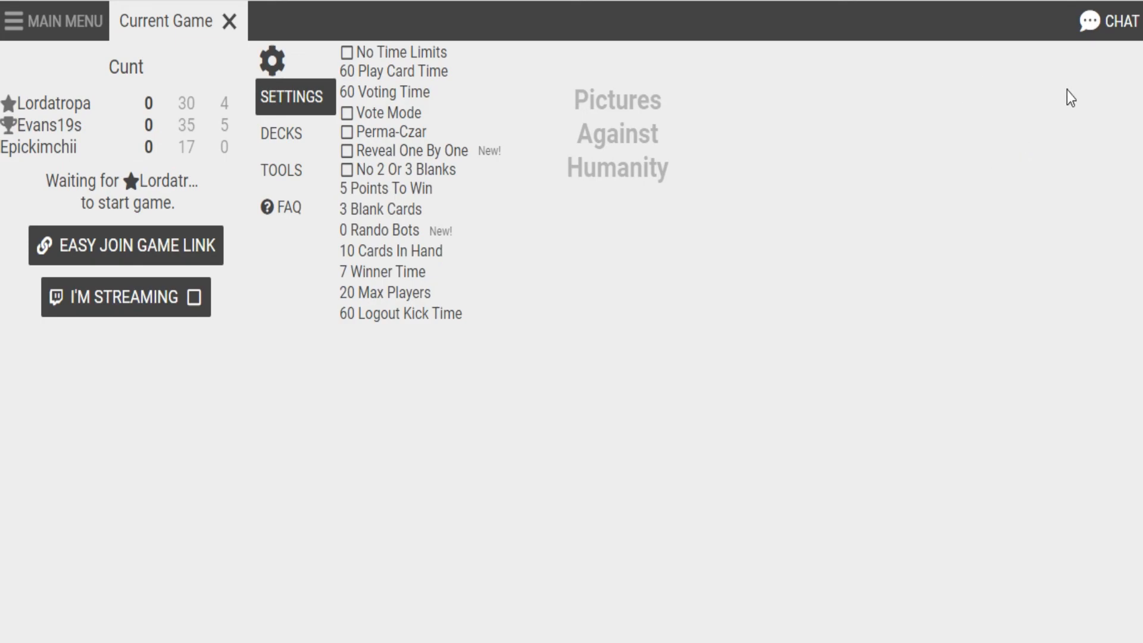